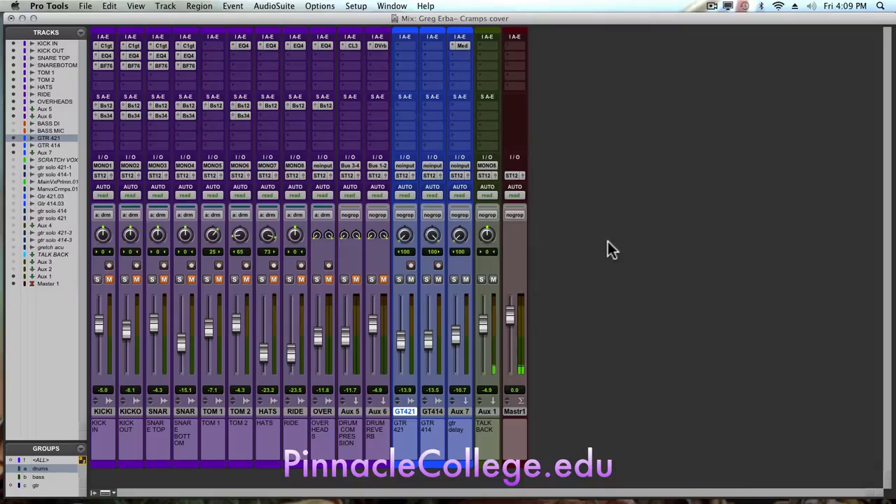
mouse_move(586, 225)
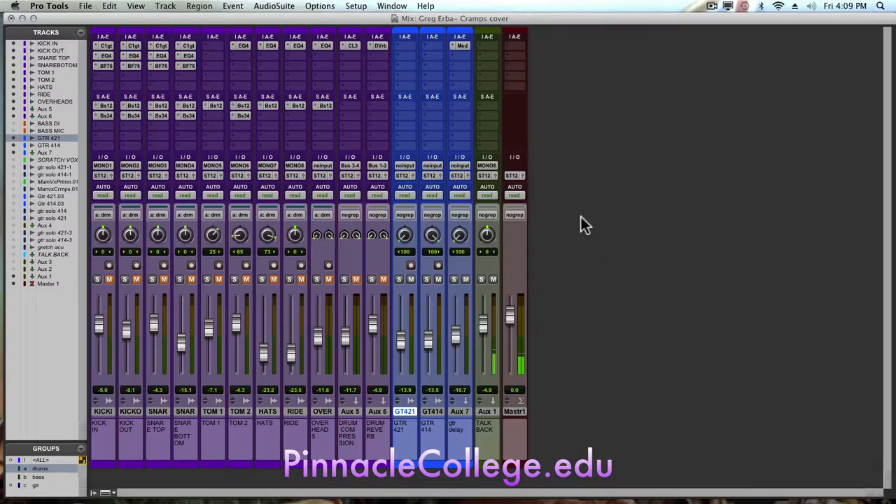
mouse_move(582, 188)
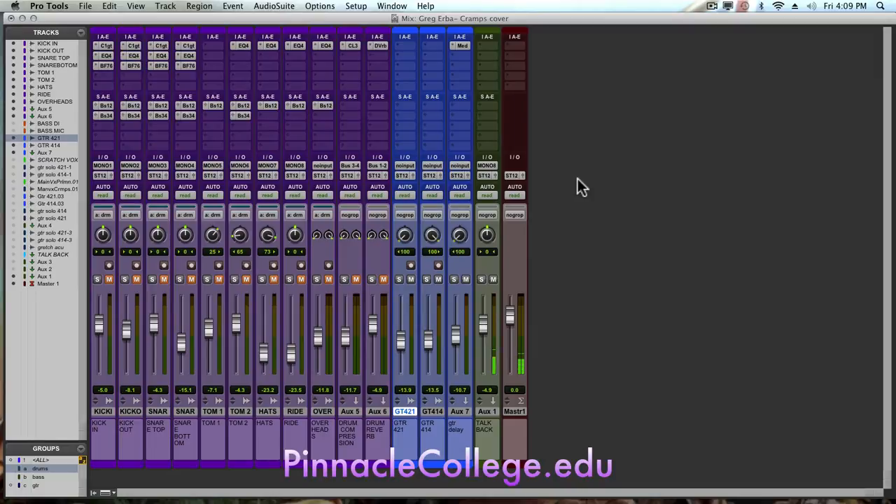
mouse_move(413, 409)
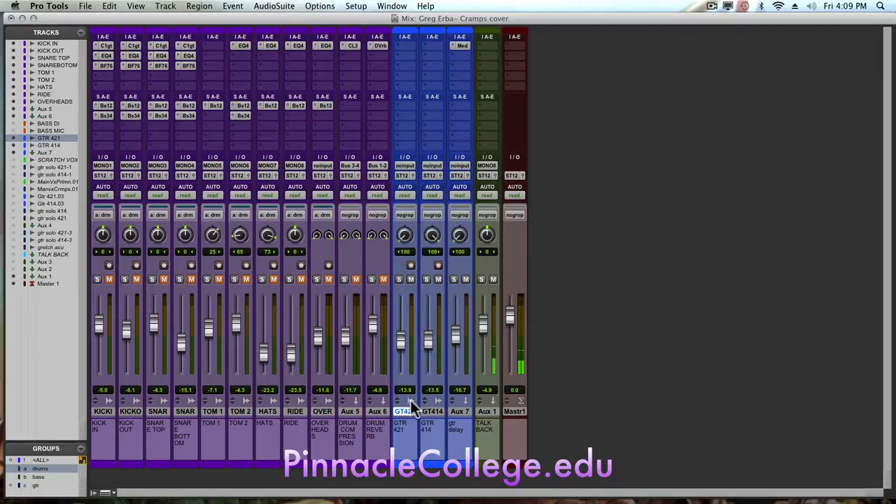
mouse_move(405, 411)
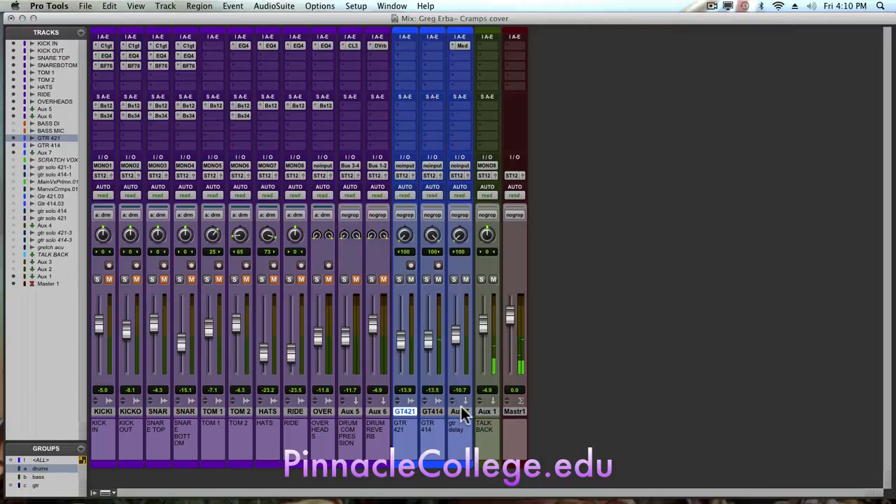
Feed the Aux 7 track's input from Bus 5 (Mono)
click(459, 412)
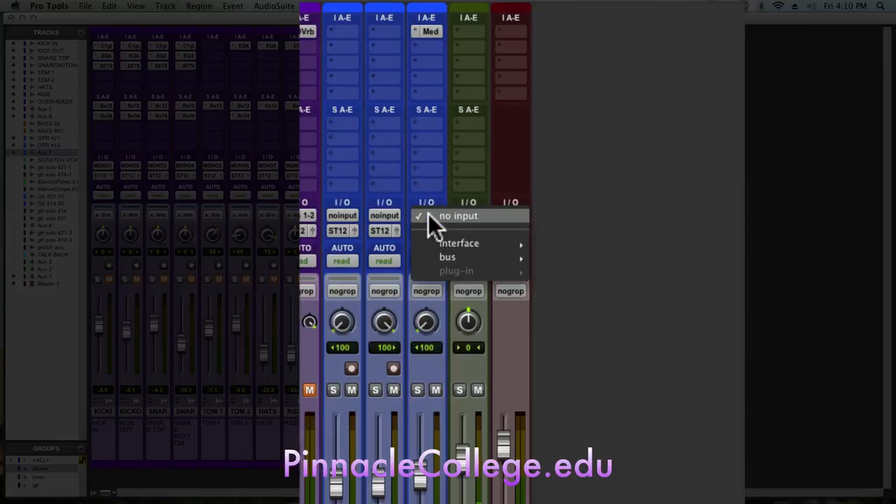
mouse_move(448, 258)
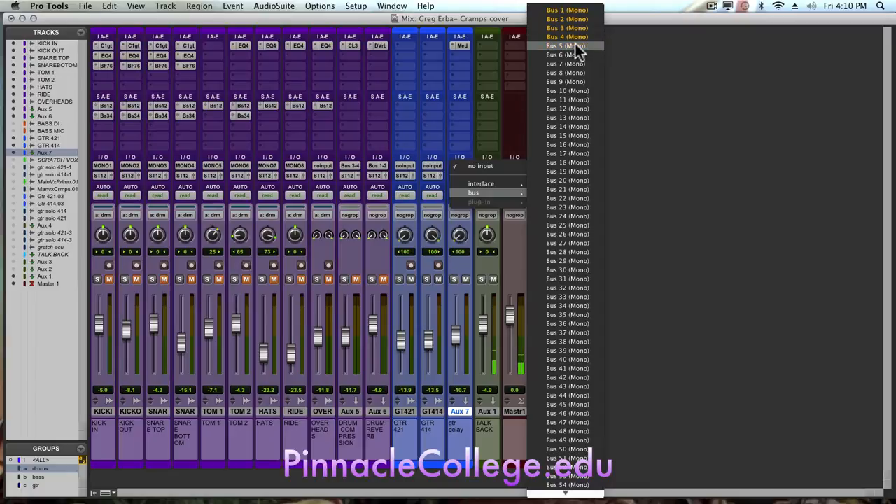
click(564, 45)
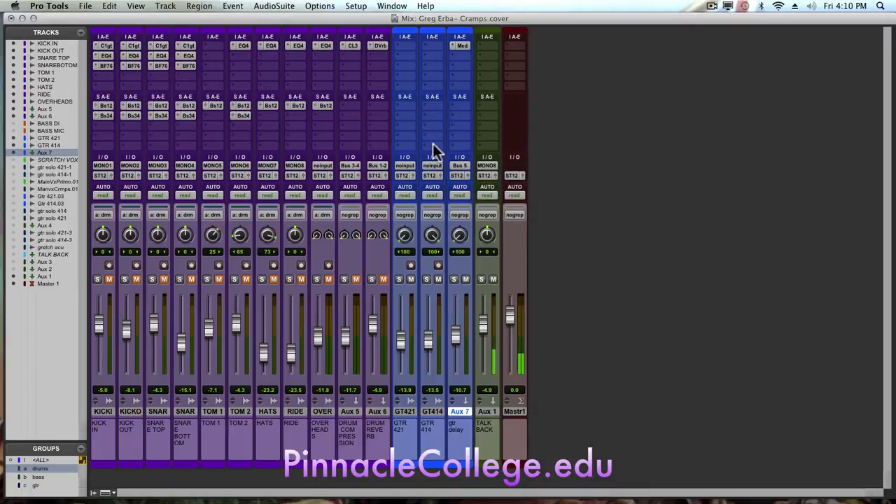
mouse_move(399, 420)
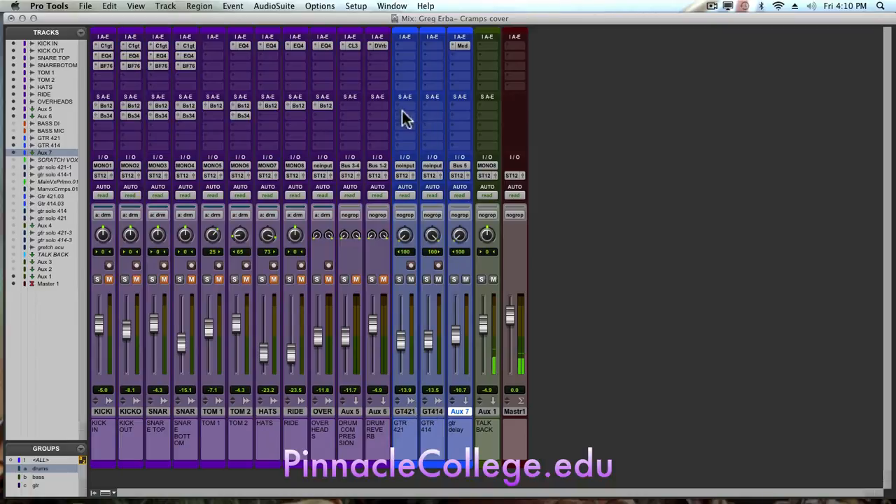
Add a send on the GTR 421 guitar track to Bus 5 (Mono)
click(404, 219)
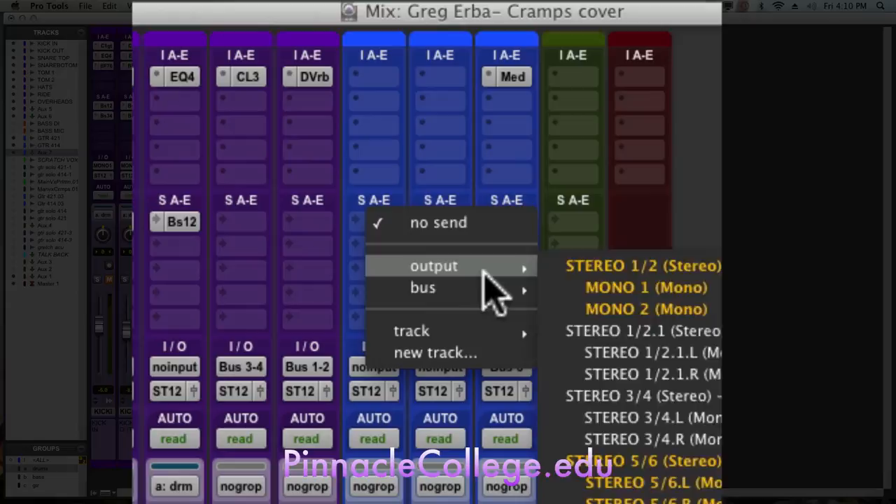
mouse_move(423, 287)
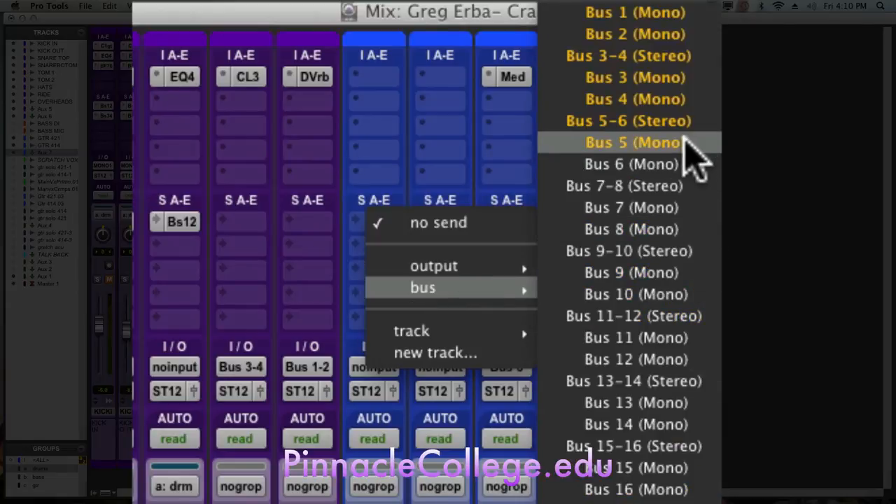
click(633, 142)
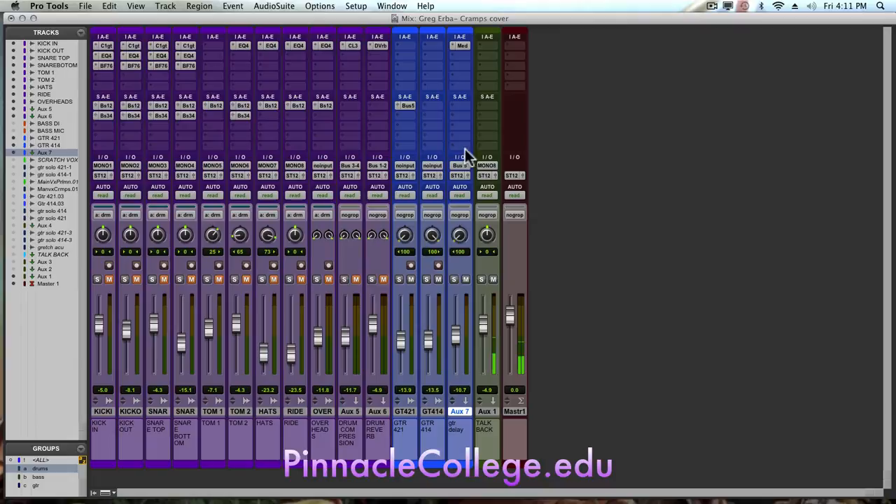
mouse_move(467, 40)
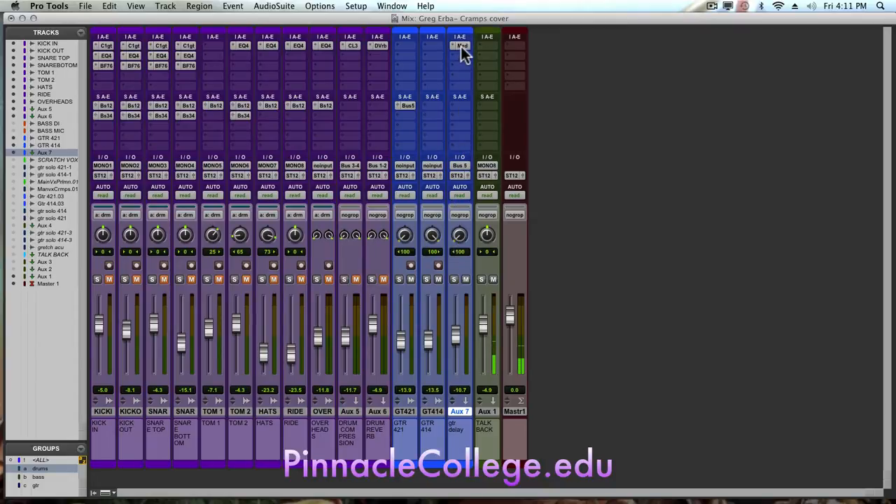
Sync the Medium Mod Delay II on Aux 7 to a 16th note (128.21 ms at 117 bpm)
click(460, 45)
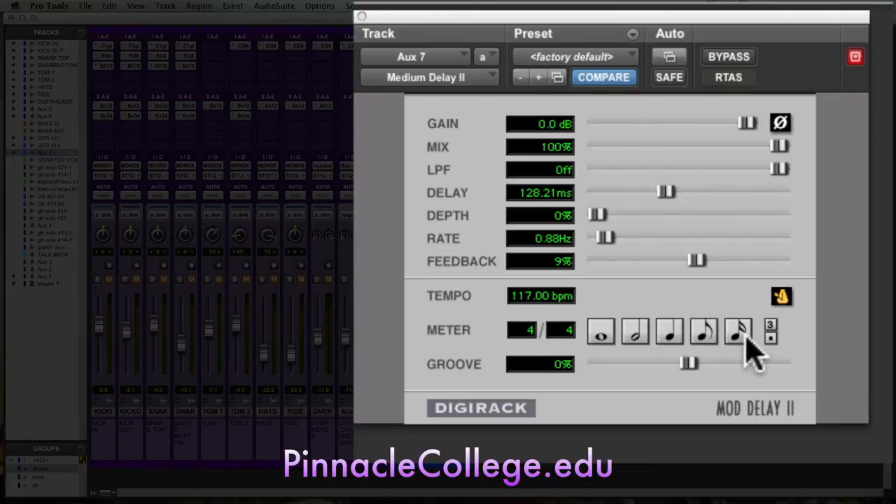
click(739, 330)
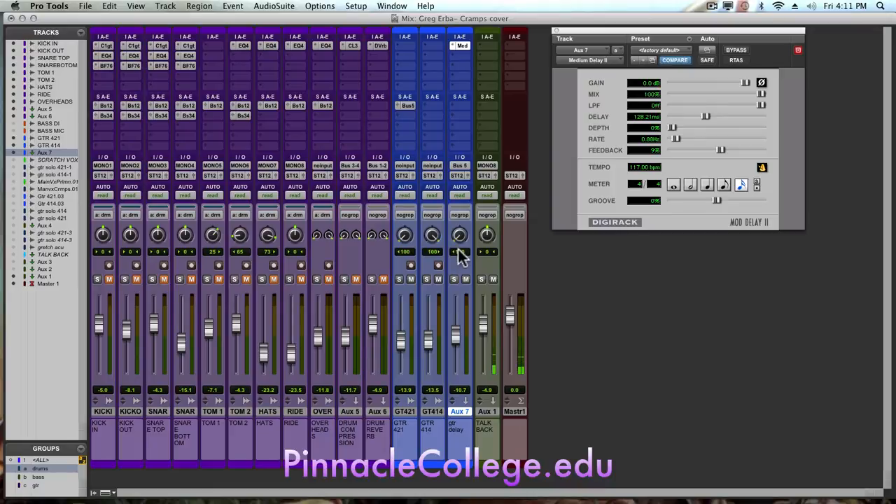
mouse_move(459, 252)
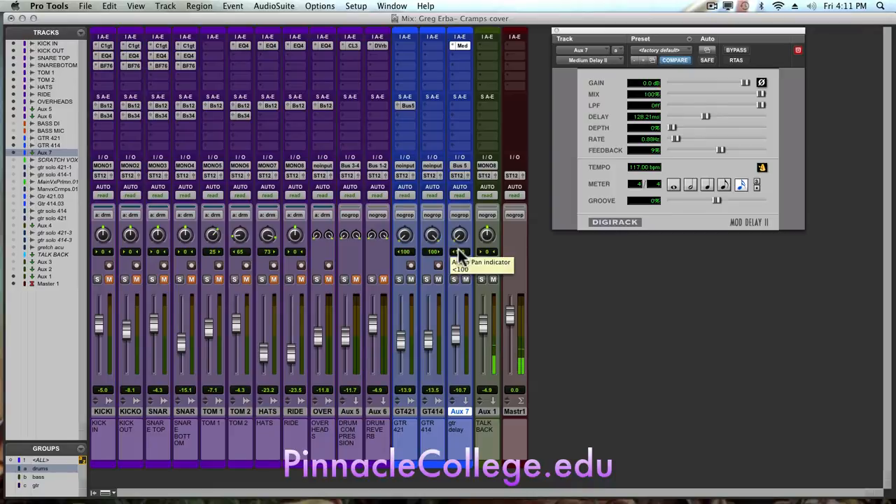
mouse_move(431, 238)
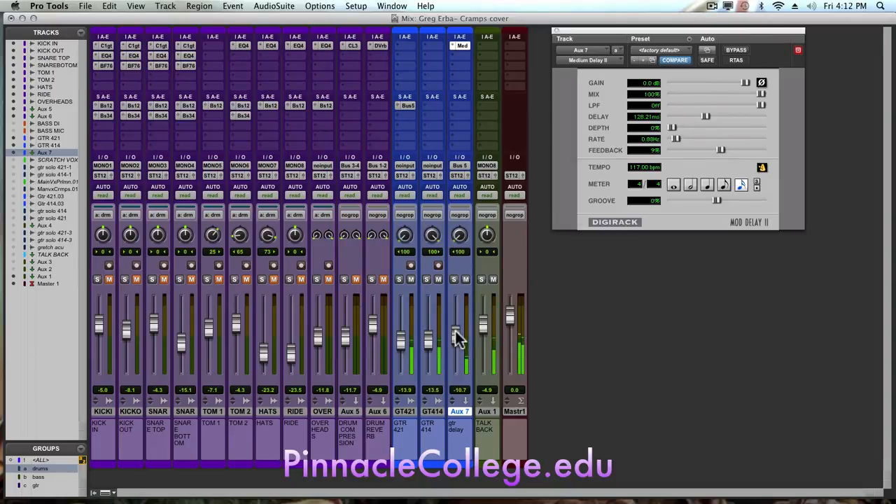
Ride the Aux 7 fader by ear until the delay return sits slightly raised against the guitars
drag(460, 340, 459, 320)
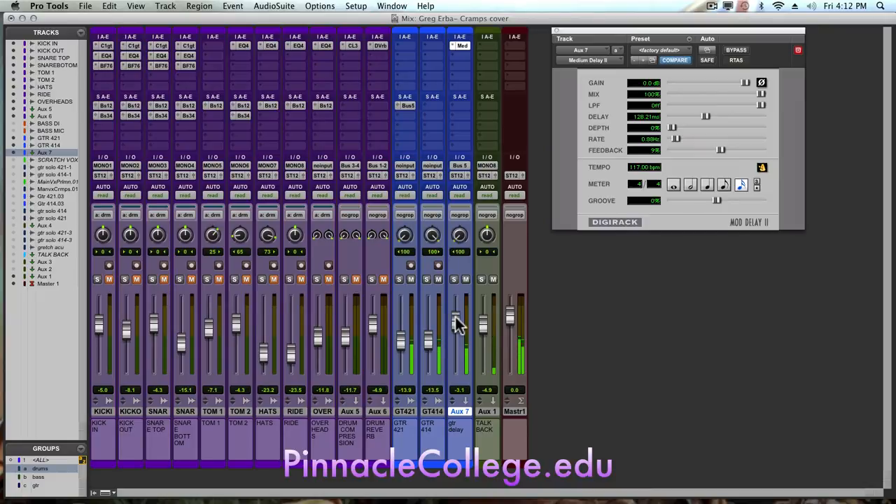
drag(456, 325, 457, 314)
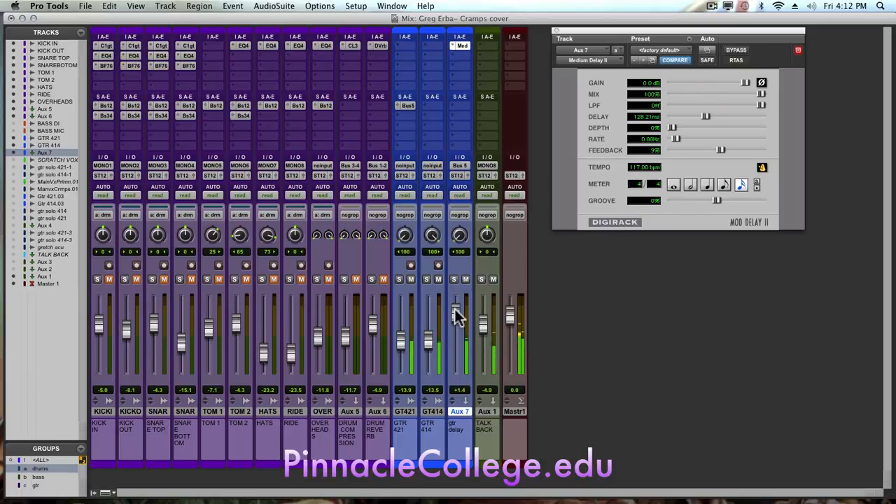
drag(459, 309, 459, 325)
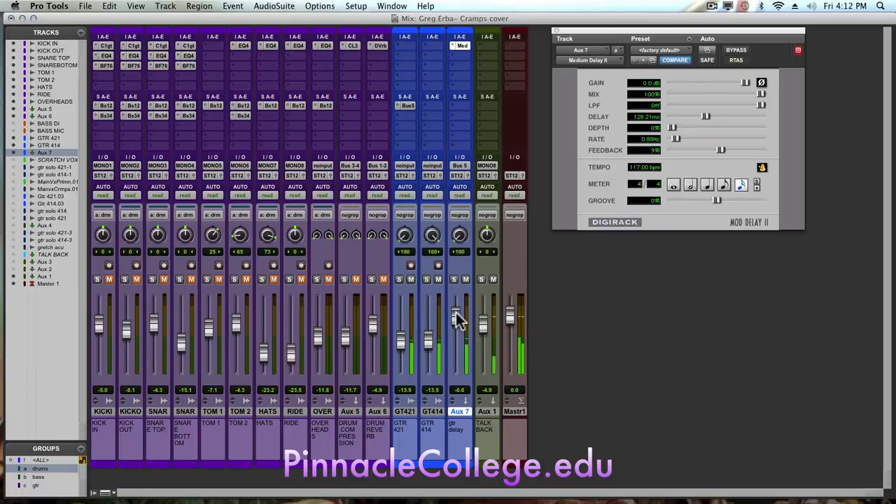
drag(460, 315, 459, 330)
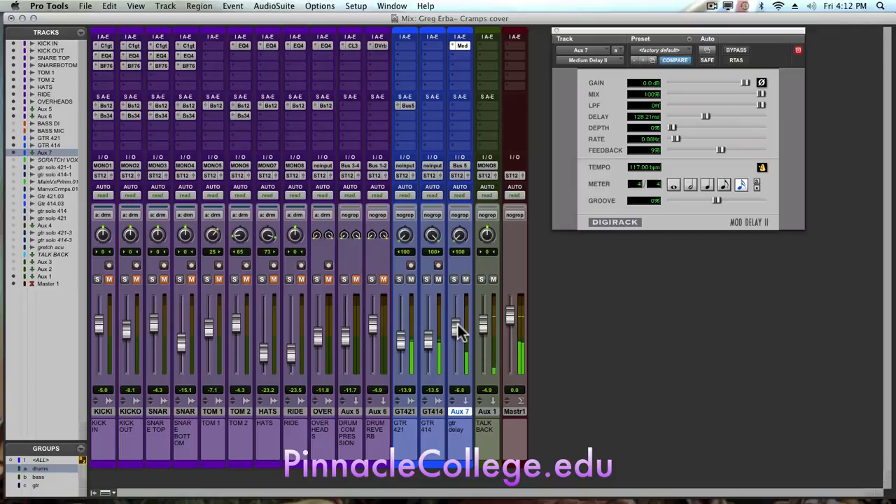
drag(460, 325, 459, 336)
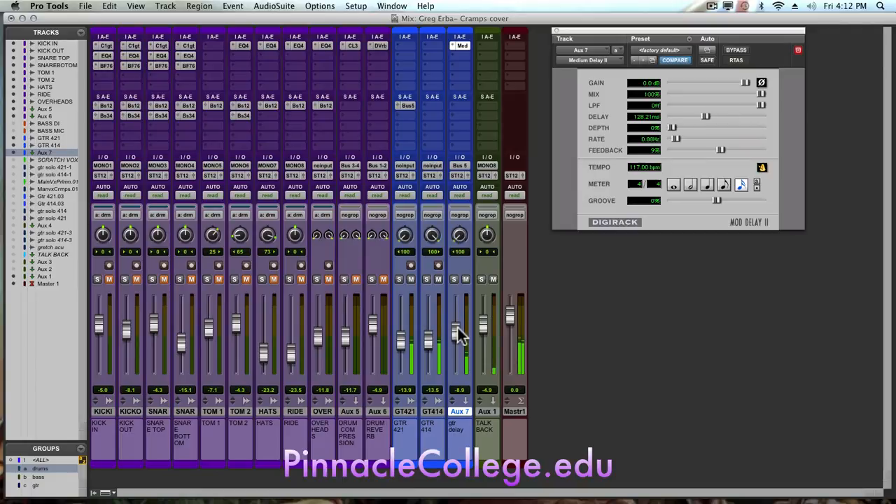
drag(460, 333, 459, 336)
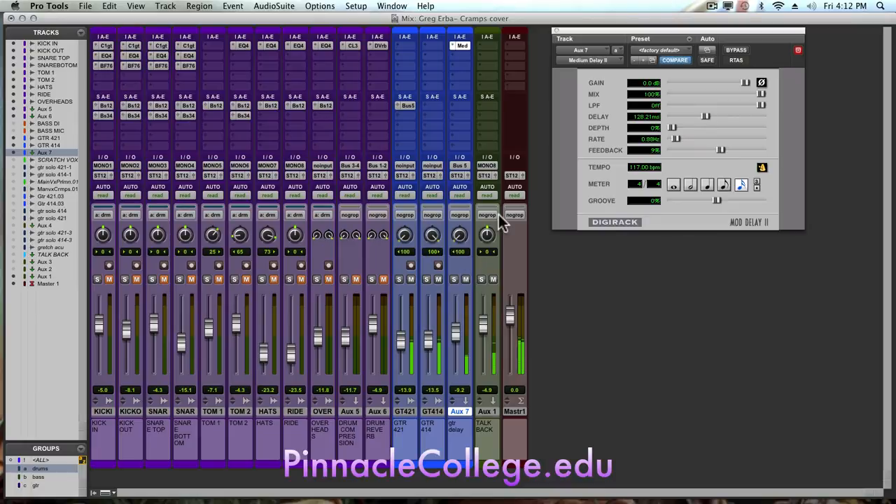
mouse_move(501, 224)
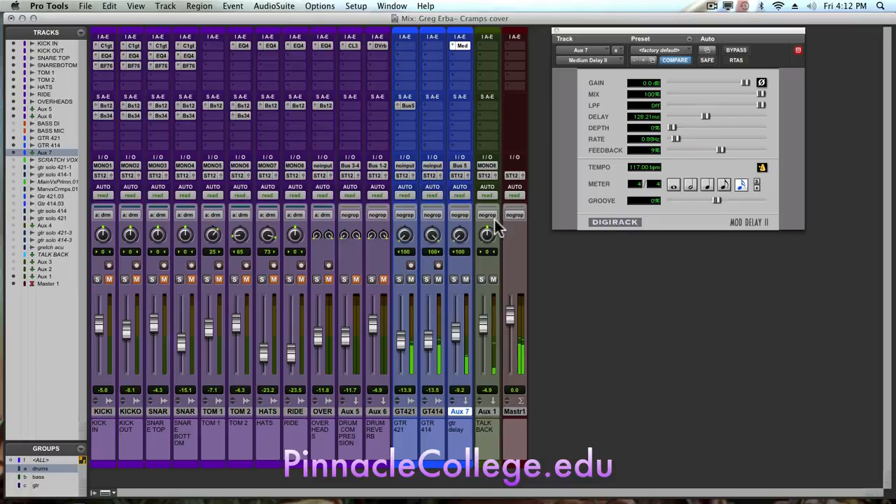